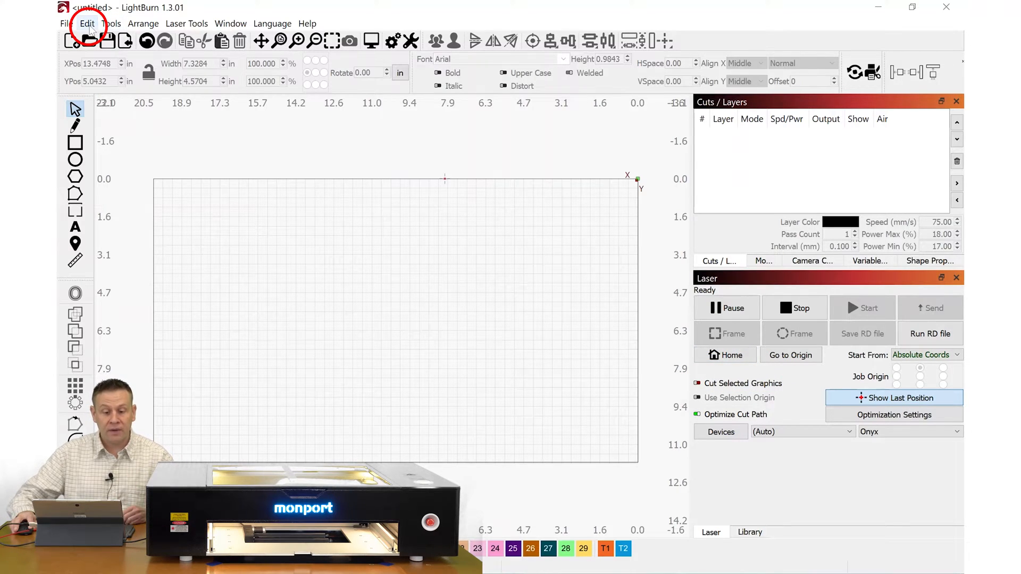
Turn on 'Show rotary enable on main window' in the program settings.
{"action": "left_click", "coordinate": [86, 23]}
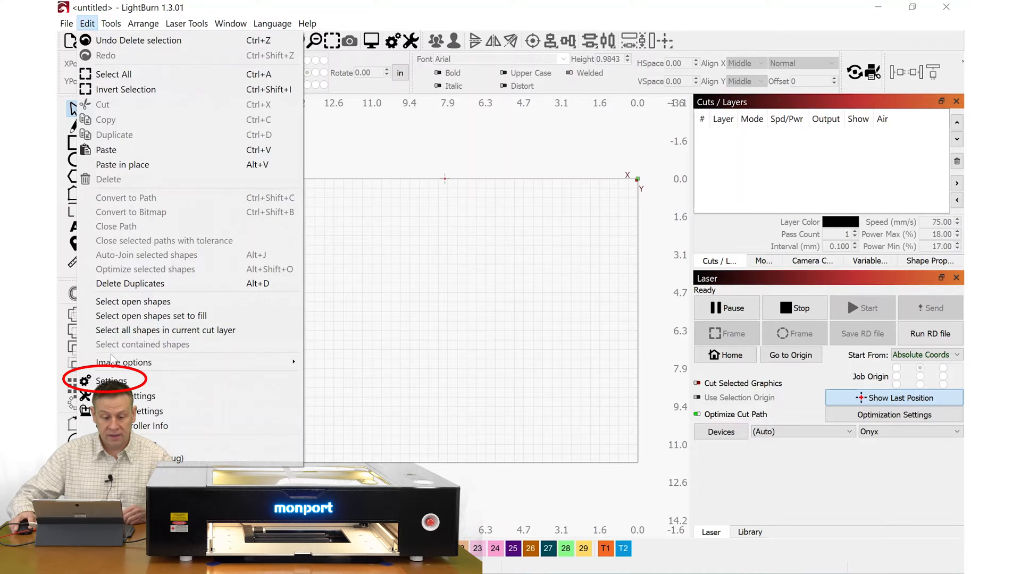
{"action": "left_click", "coordinate": [113, 380]}
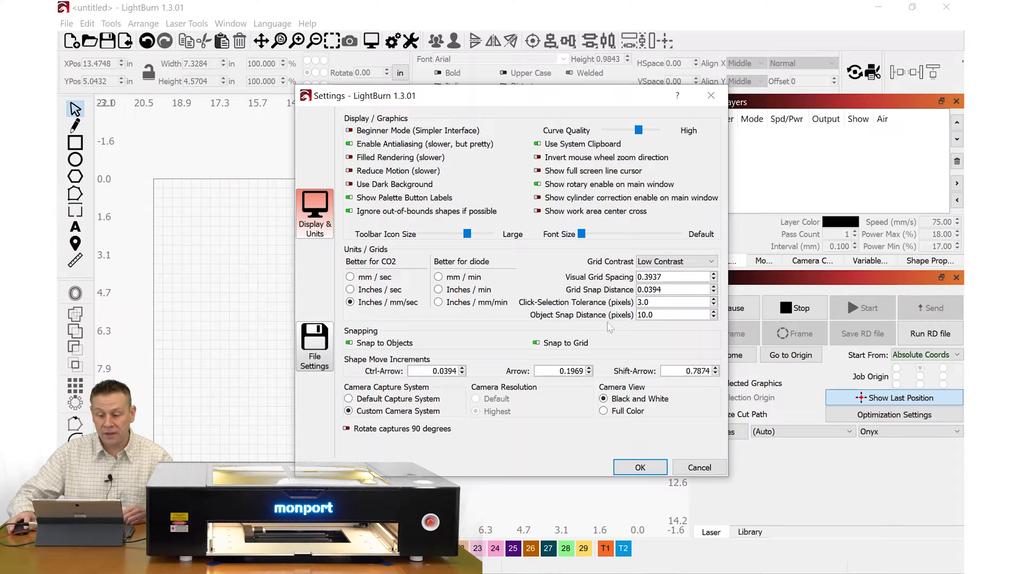
{"action": "left_click", "coordinate": [639, 468]}
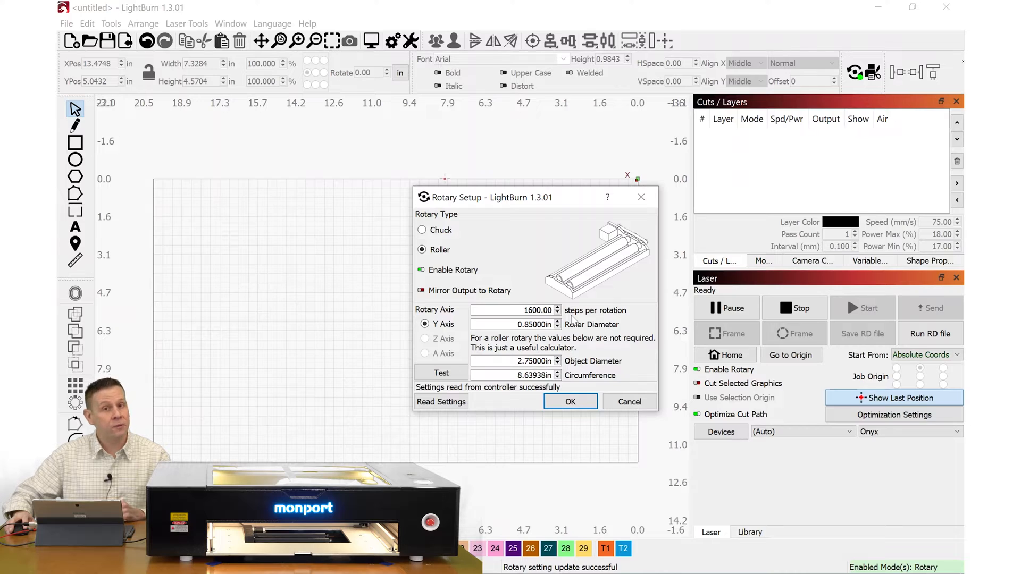
{"action": "mouse_move", "coordinate": [580, 332]}
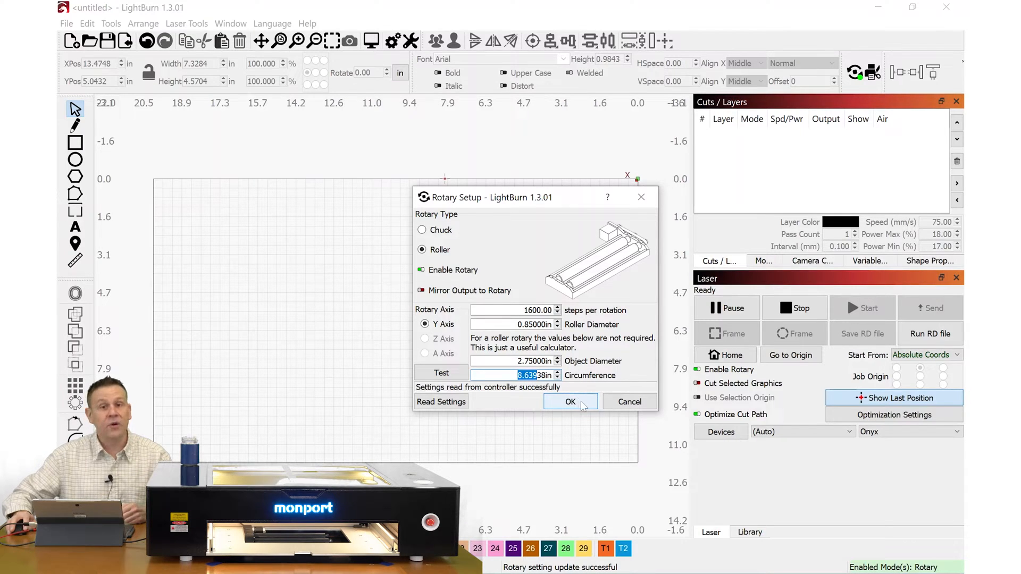
Confirm the rotary setup and draw a tall rectangle on the workspace.
{"action": "left_click", "coordinate": [570, 402]}
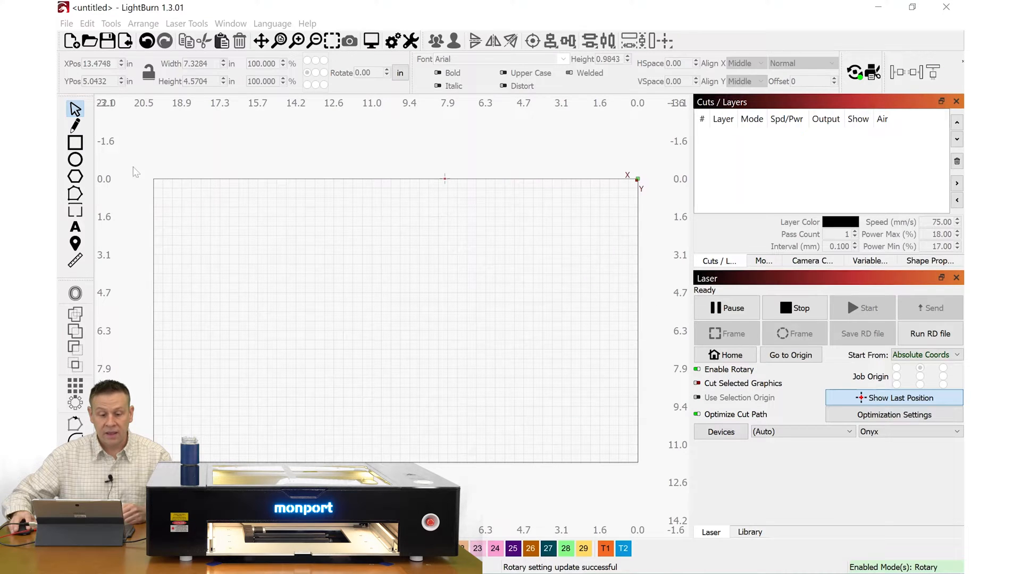
{"action": "left_click", "coordinate": [75, 143]}
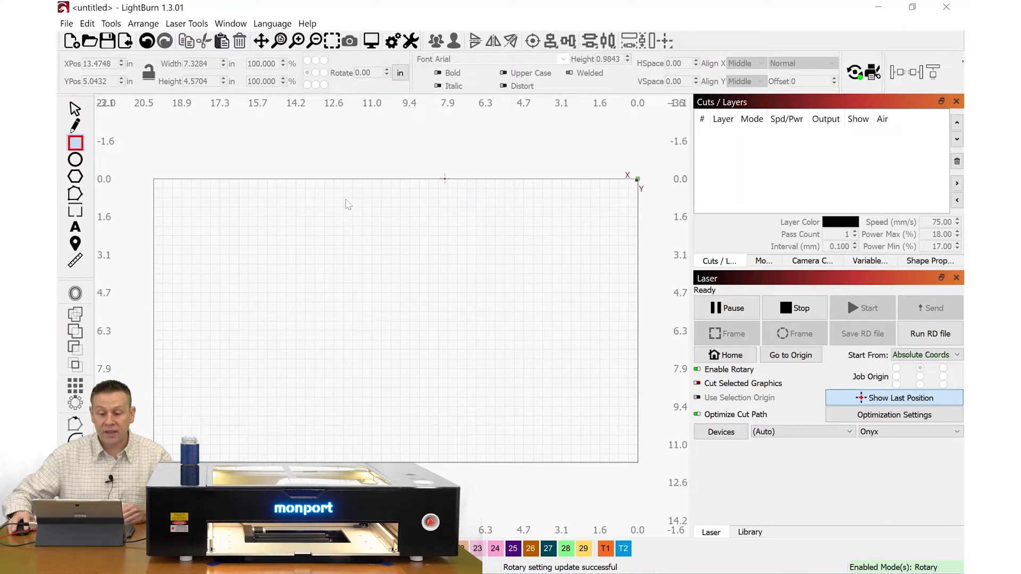
{"action": "left_click_drag", "start_coordinate": [348, 199], "coordinate": [362, 423]}
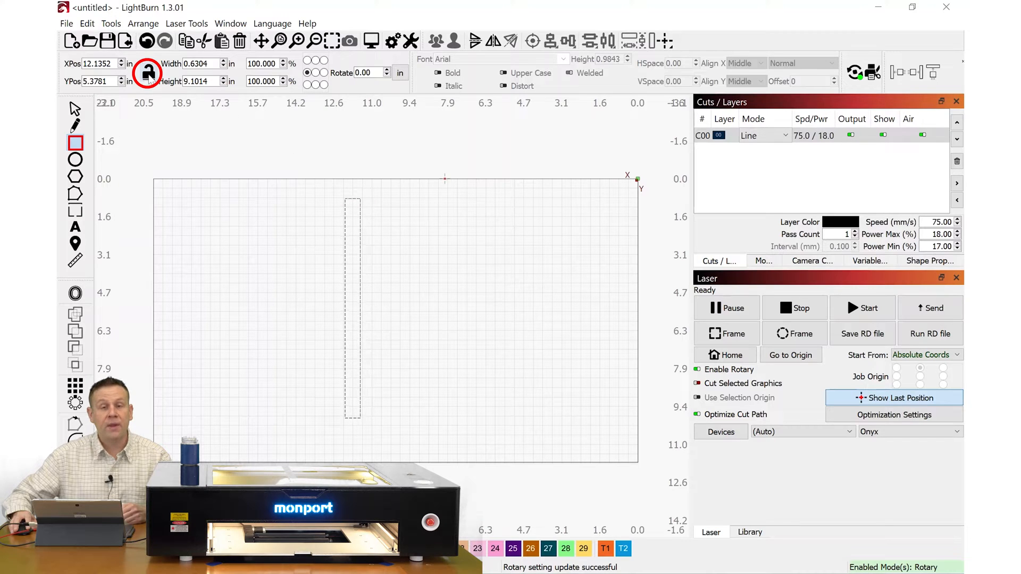
Unlock aspect ratio and size the rectangle to 8.639 in tall by 0.1 in wide.
{"action": "left_click", "coordinate": [147, 73]}
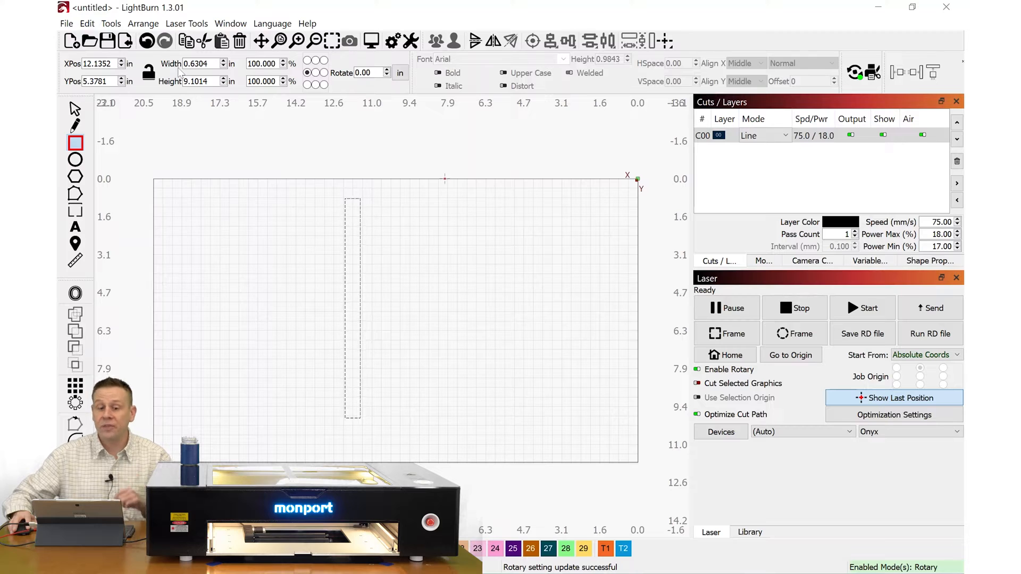
{"action": "triple_click", "coordinate": [198, 80]}
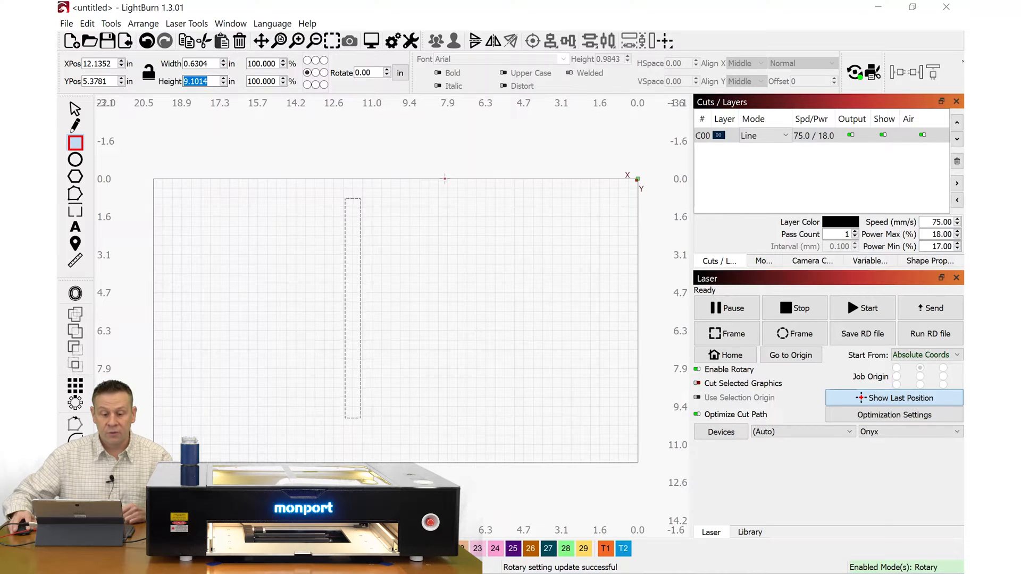
{"action": "type", "text": "8.639"}
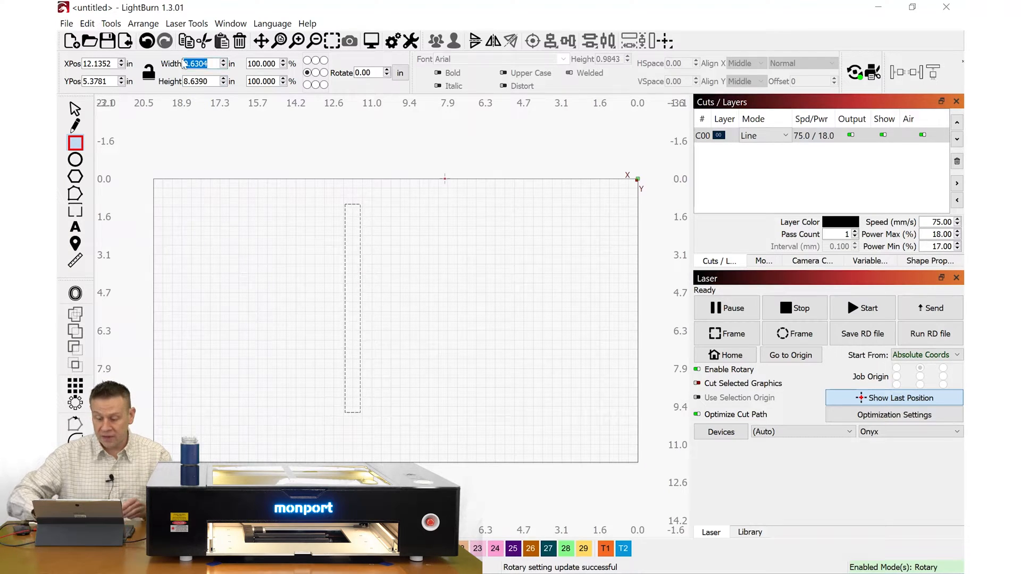
{"action": "type", "text": "0.1000"}
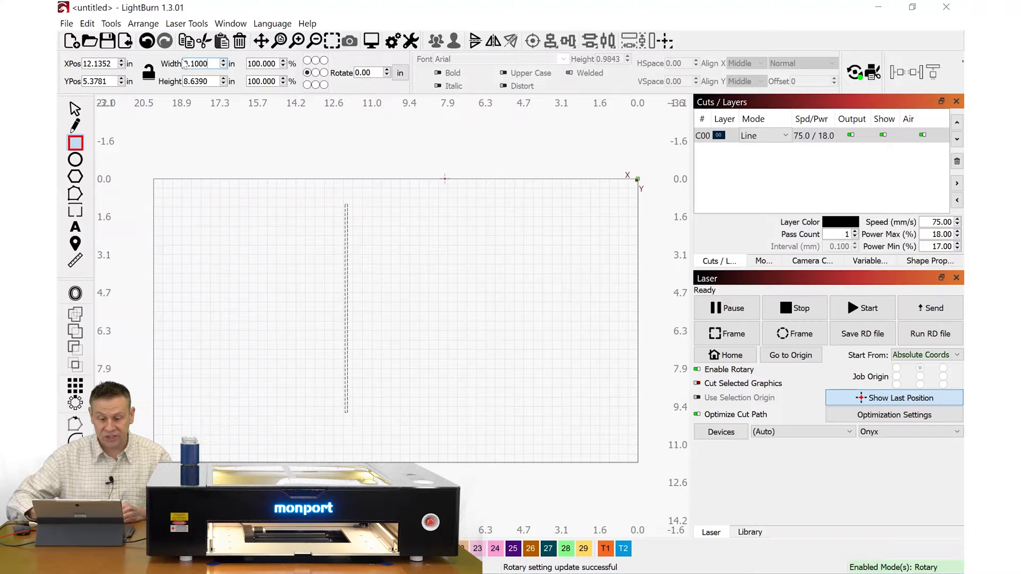
{"action": "left_click", "coordinate": [74, 108]}
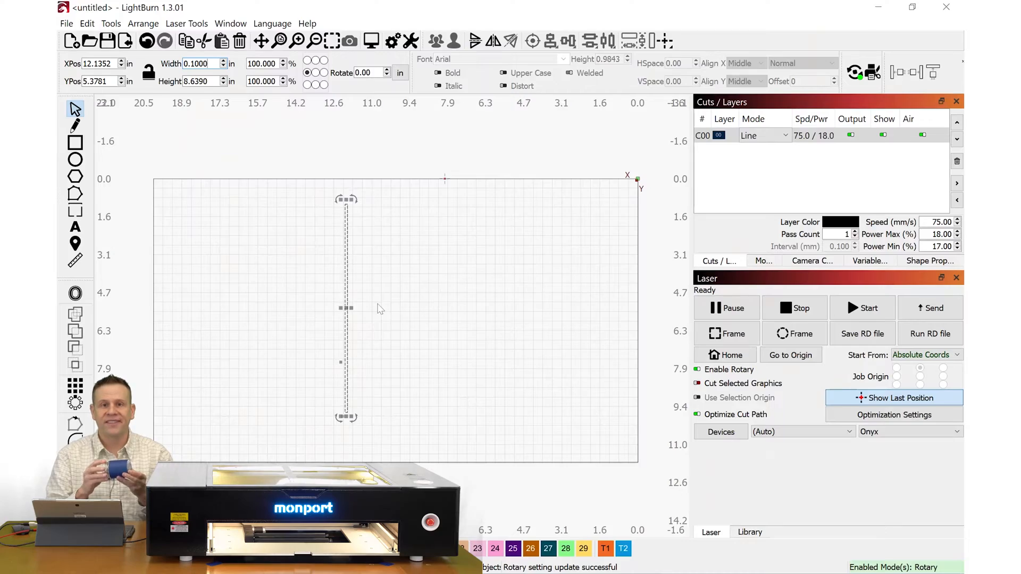
Show the Move panel with the laser head jog controls.
{"action": "left_click", "coordinate": [763, 260]}
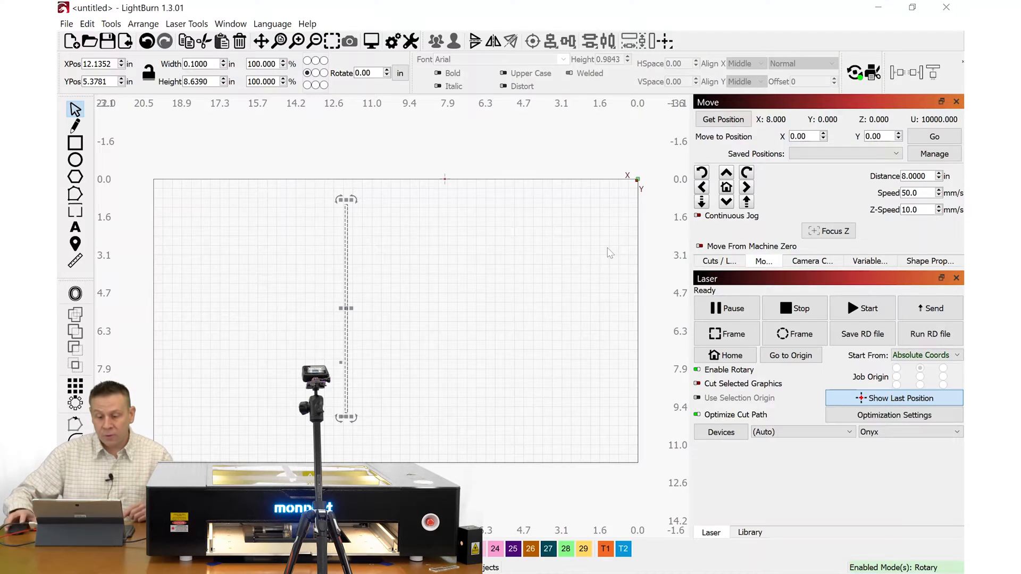
{"action": "mouse_move", "coordinate": [445, 172]}
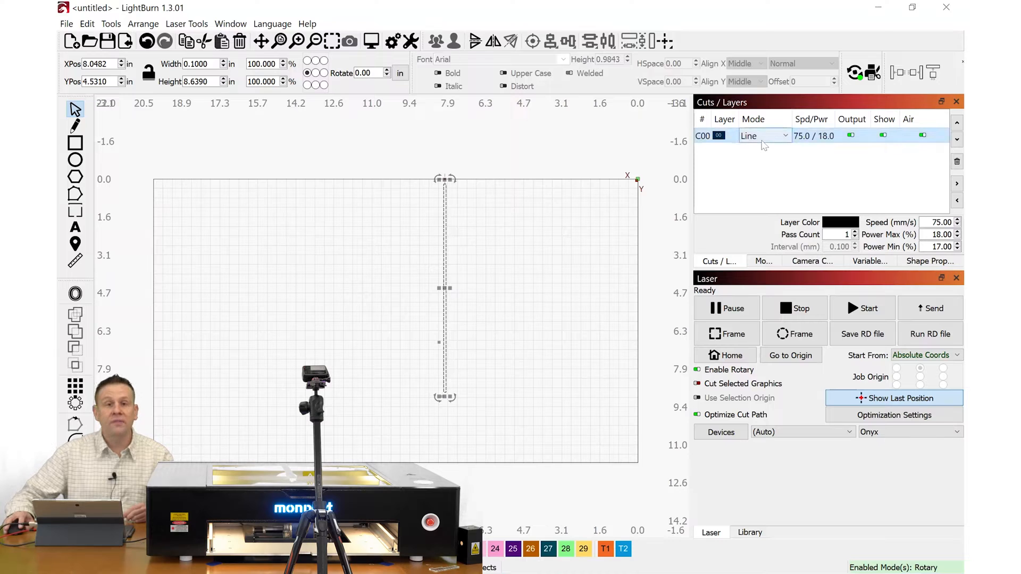
{"action": "mouse_move", "coordinate": [761, 135]}
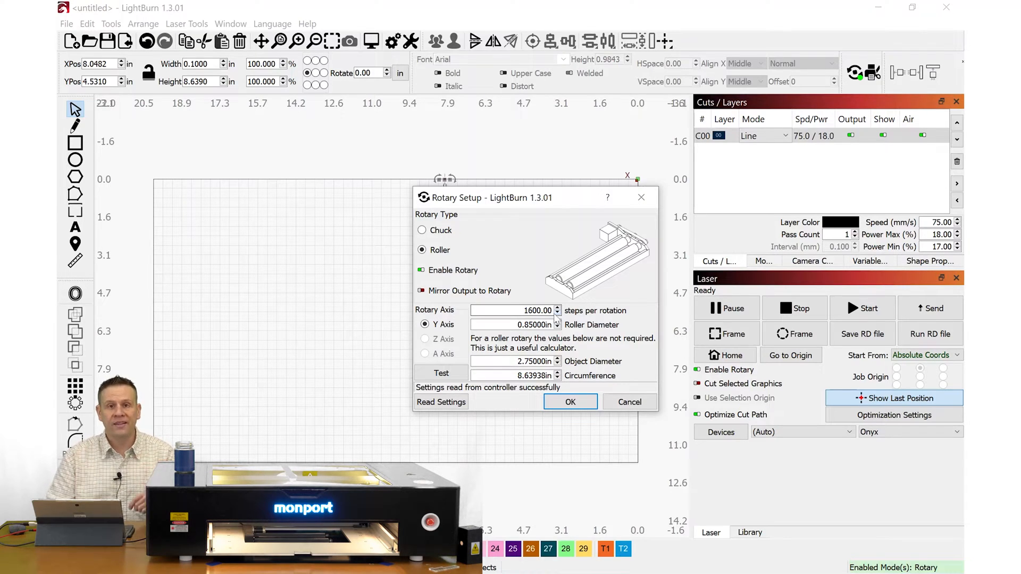
Accept the rotary settings and close the Rotary Setup dialog.
{"action": "left_click", "coordinate": [569, 402]}
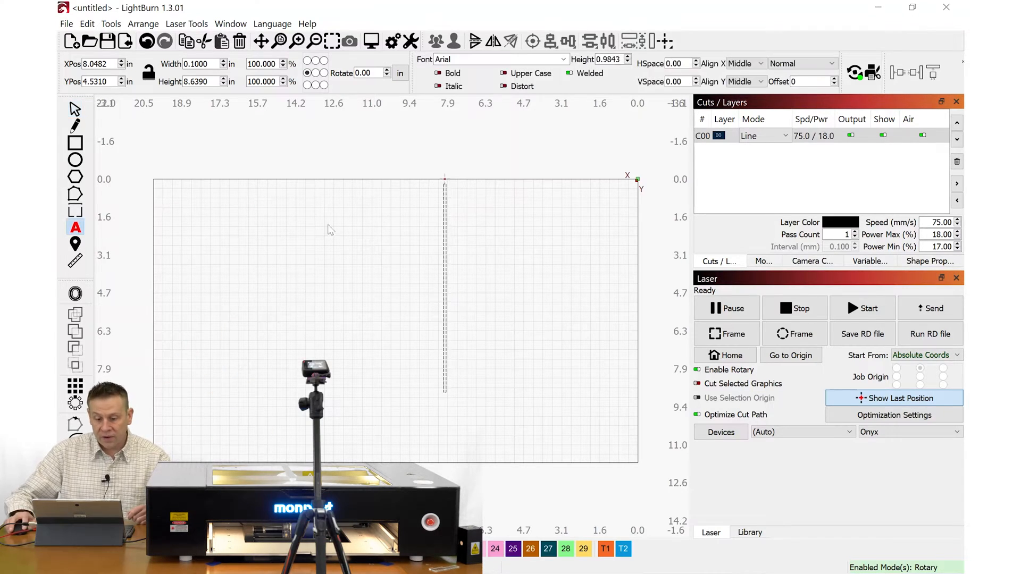
Add a '2' text object left of the calibration line and select it for rotating.
{"action": "left_click", "coordinate": [390, 218]}
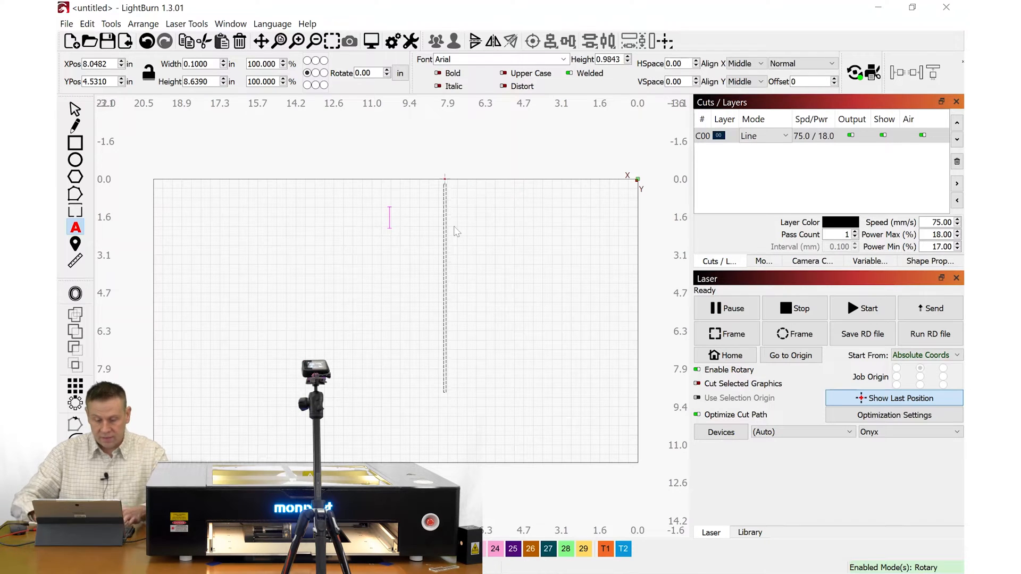
{"action": "type", "text": "2"}
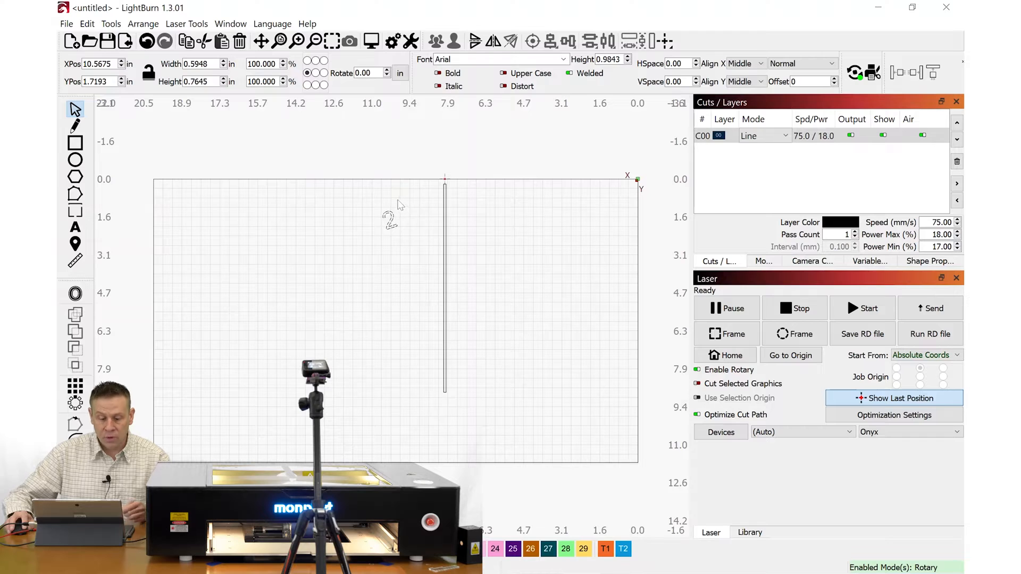
{"action": "left_click", "coordinate": [390, 219]}
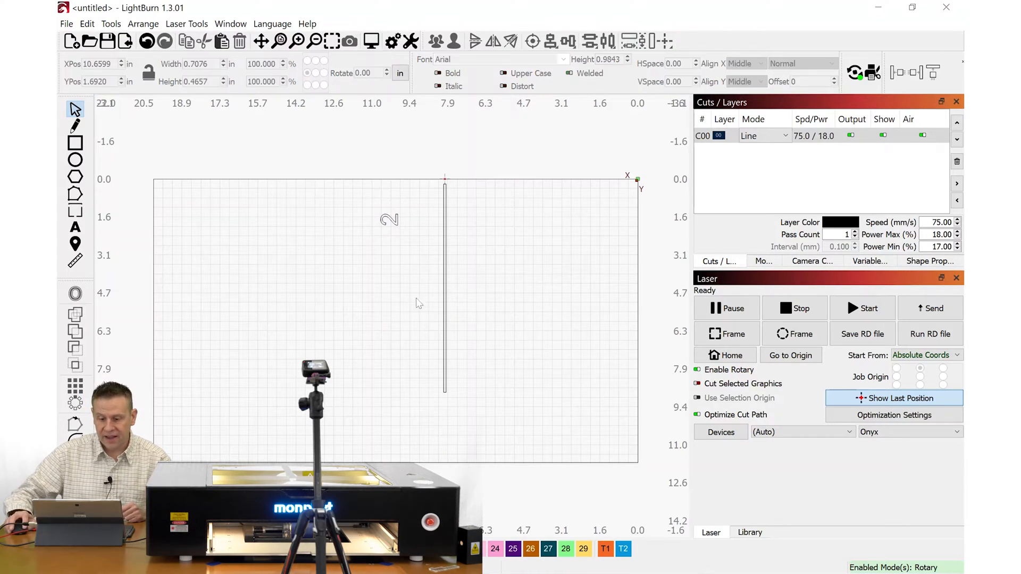
Delete the vertical calibration line, leaving the rotated '2' selected.
{"action": "left_click", "coordinate": [445, 289]}
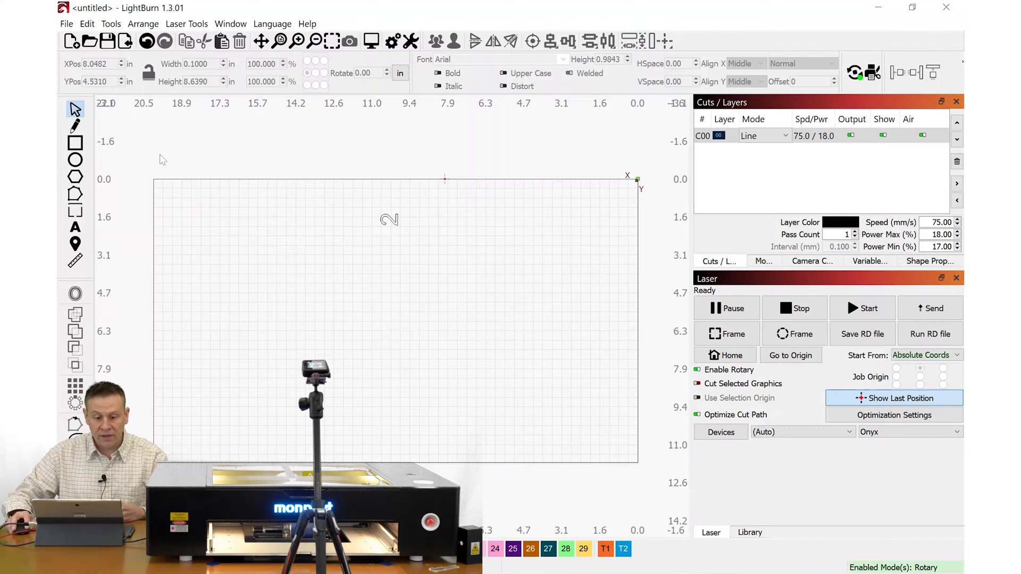
{"action": "left_click", "coordinate": [389, 219]}
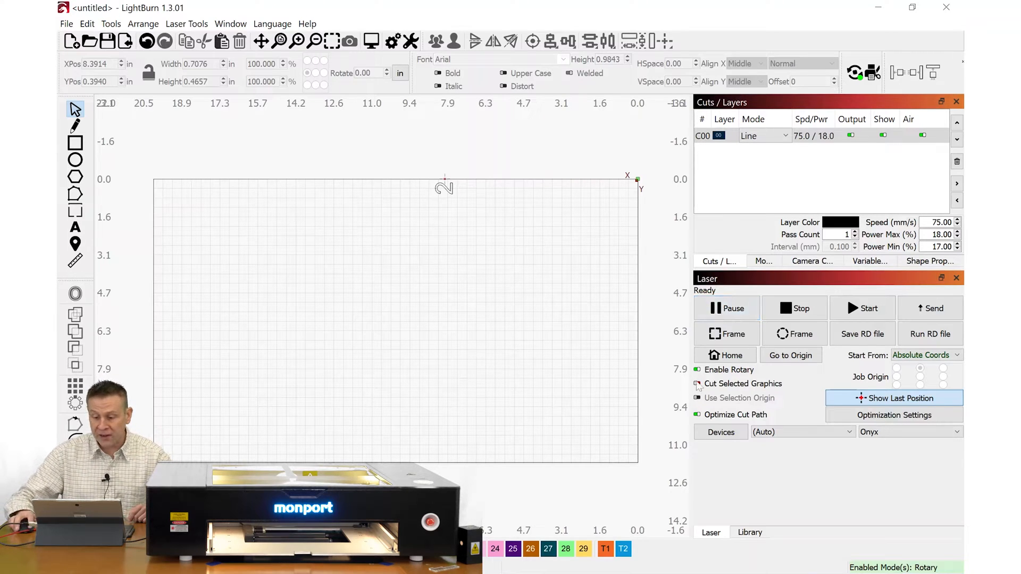
Turn Enable Rotary off in the Laser panel.
{"action": "left_click", "coordinate": [696, 370]}
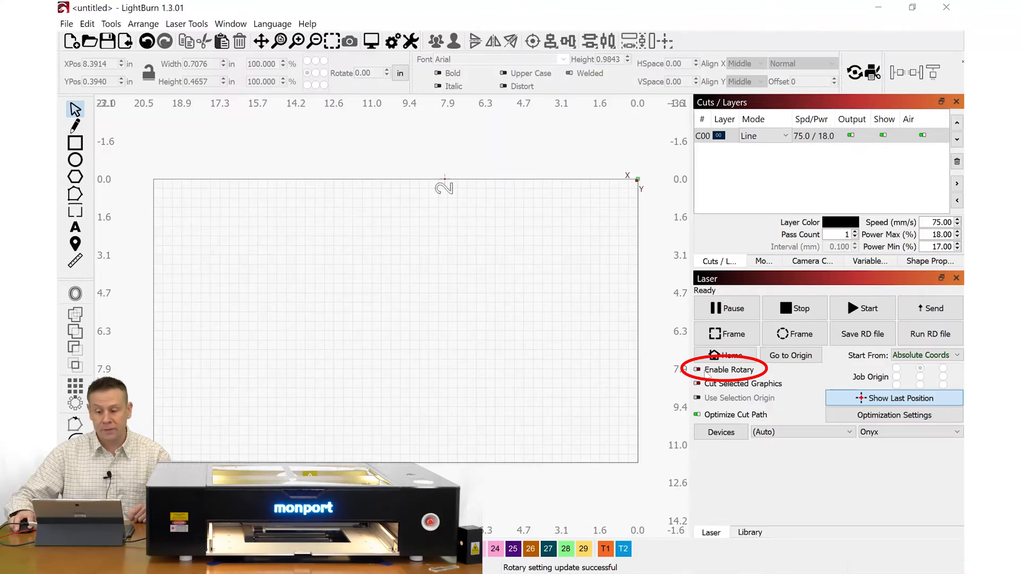